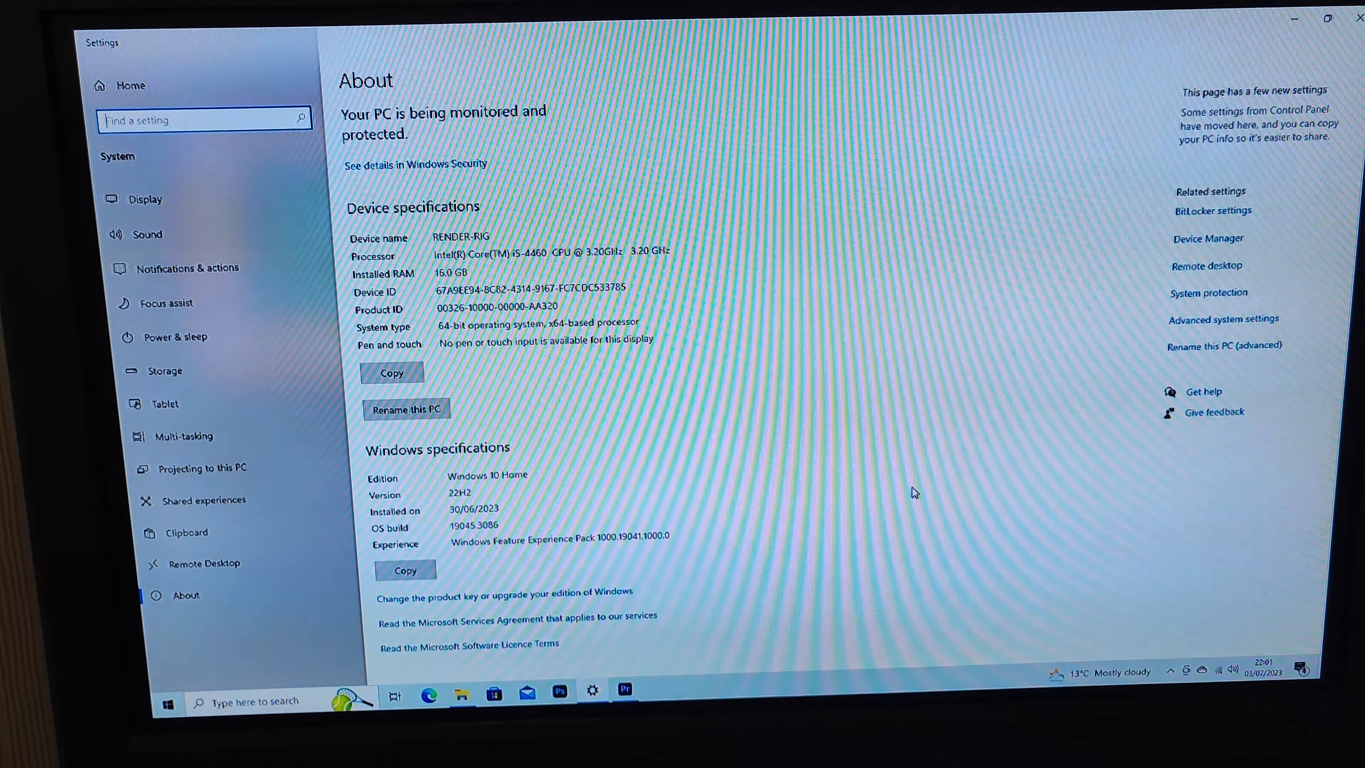
mouse_move(679, 667)
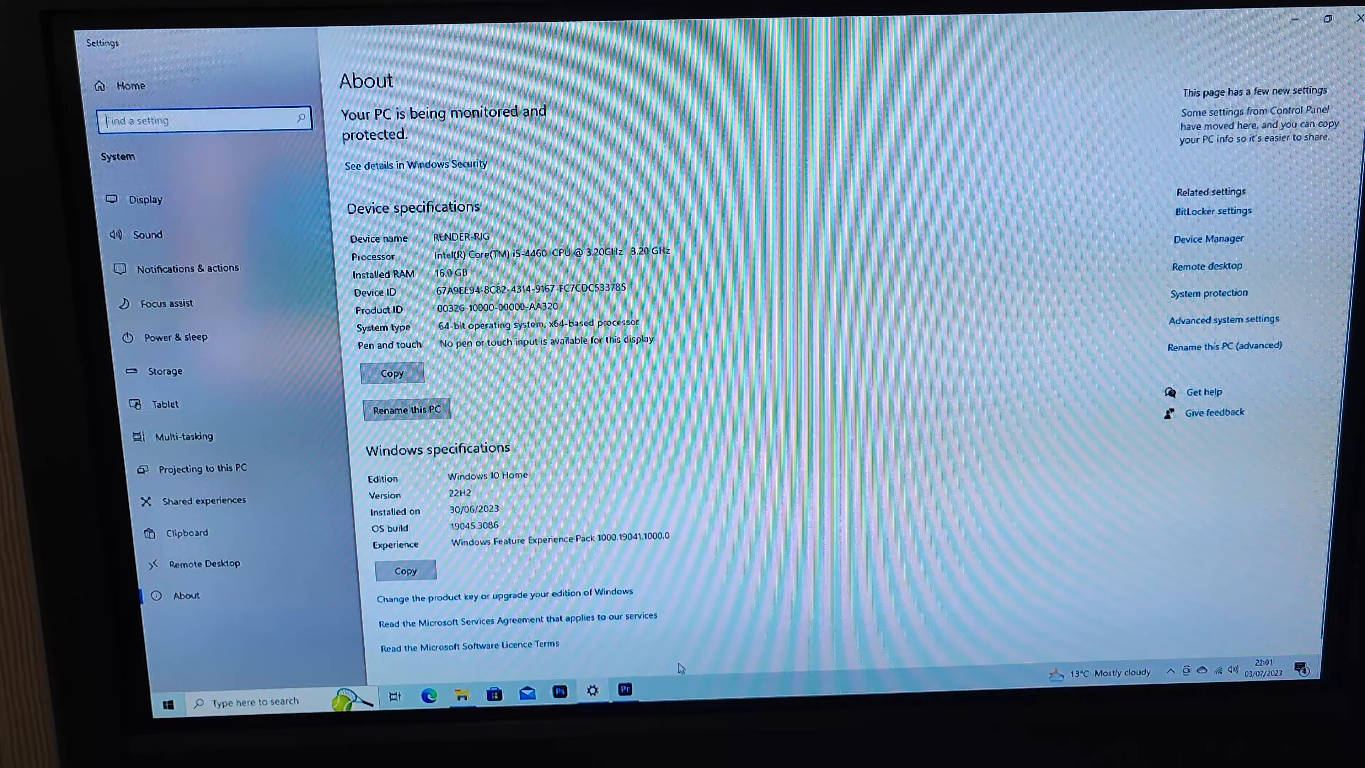
Switch from the Windows Settings About page back to the Premiere Pro teardown project.
click(624, 691)
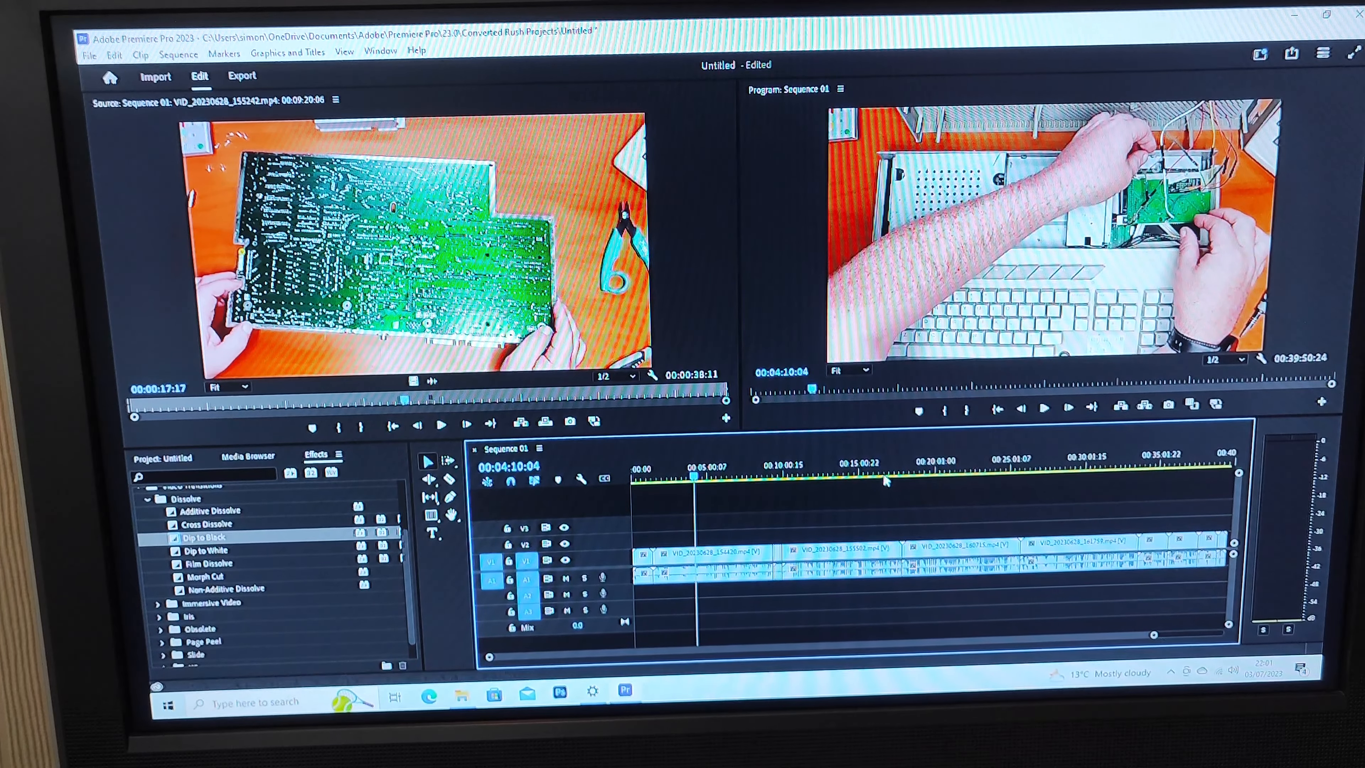
click(884, 481)
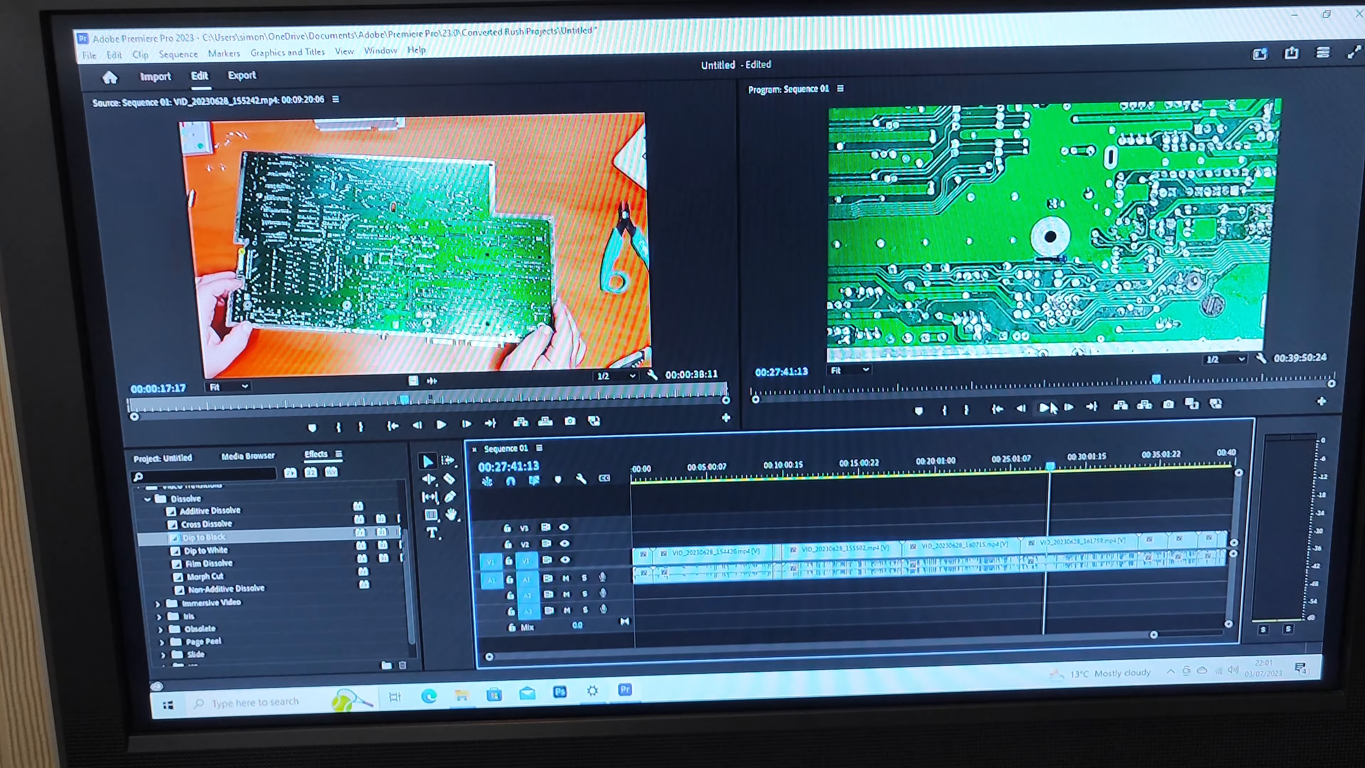
click(1047, 408)
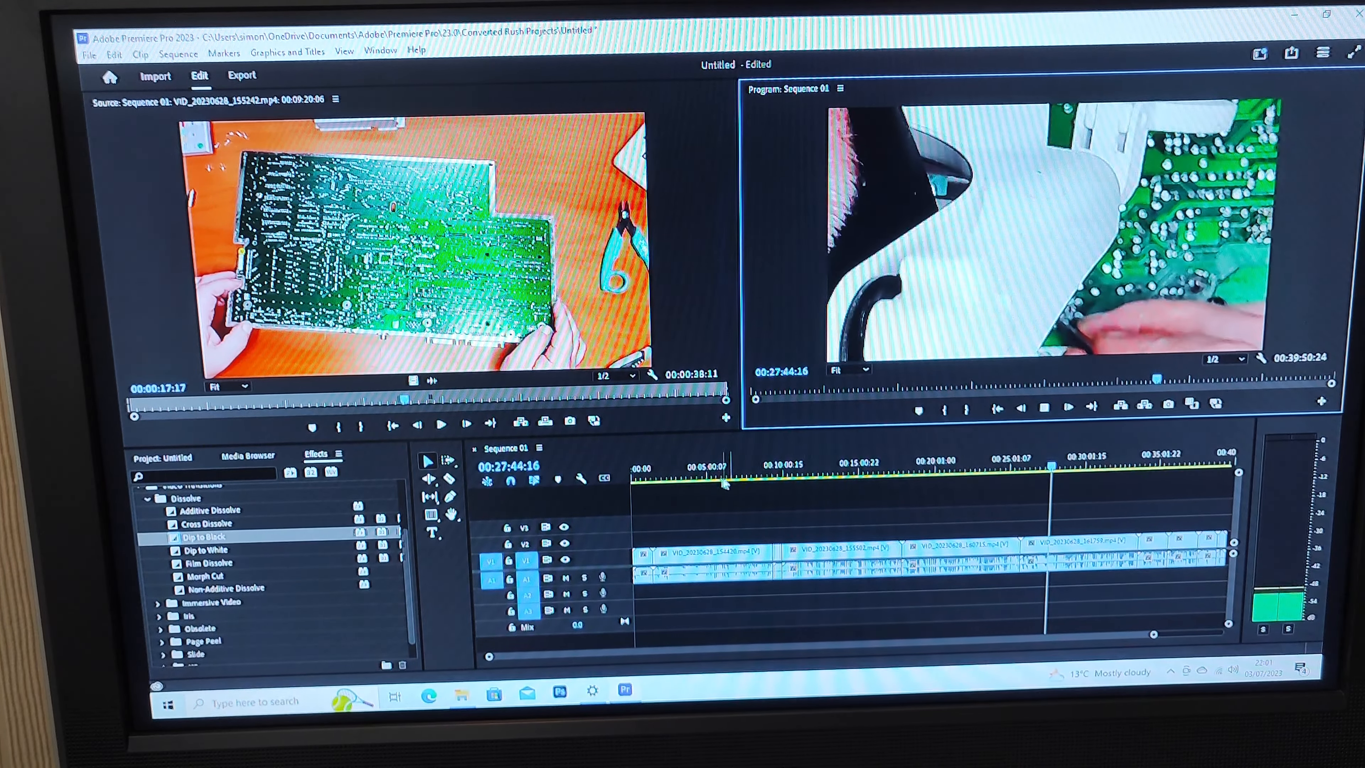
click(666, 468)
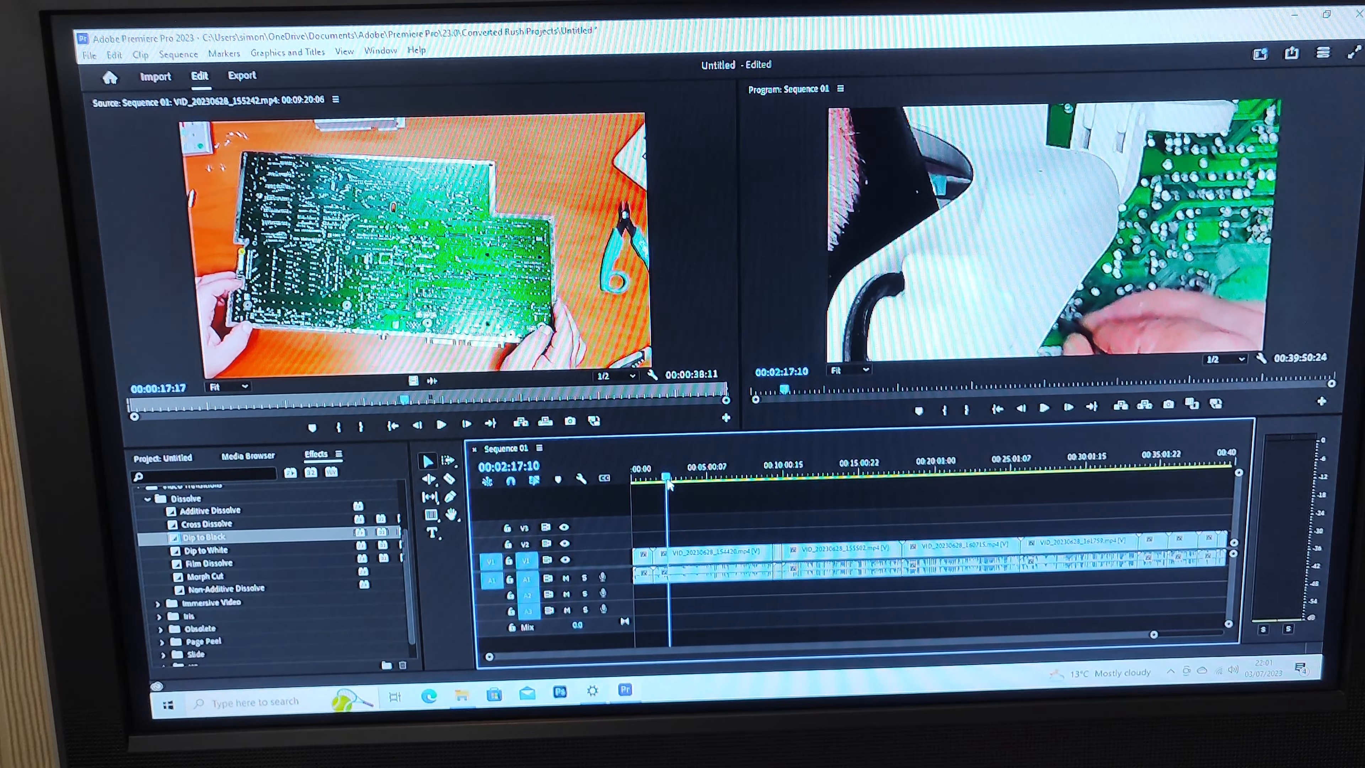
click(1043, 406)
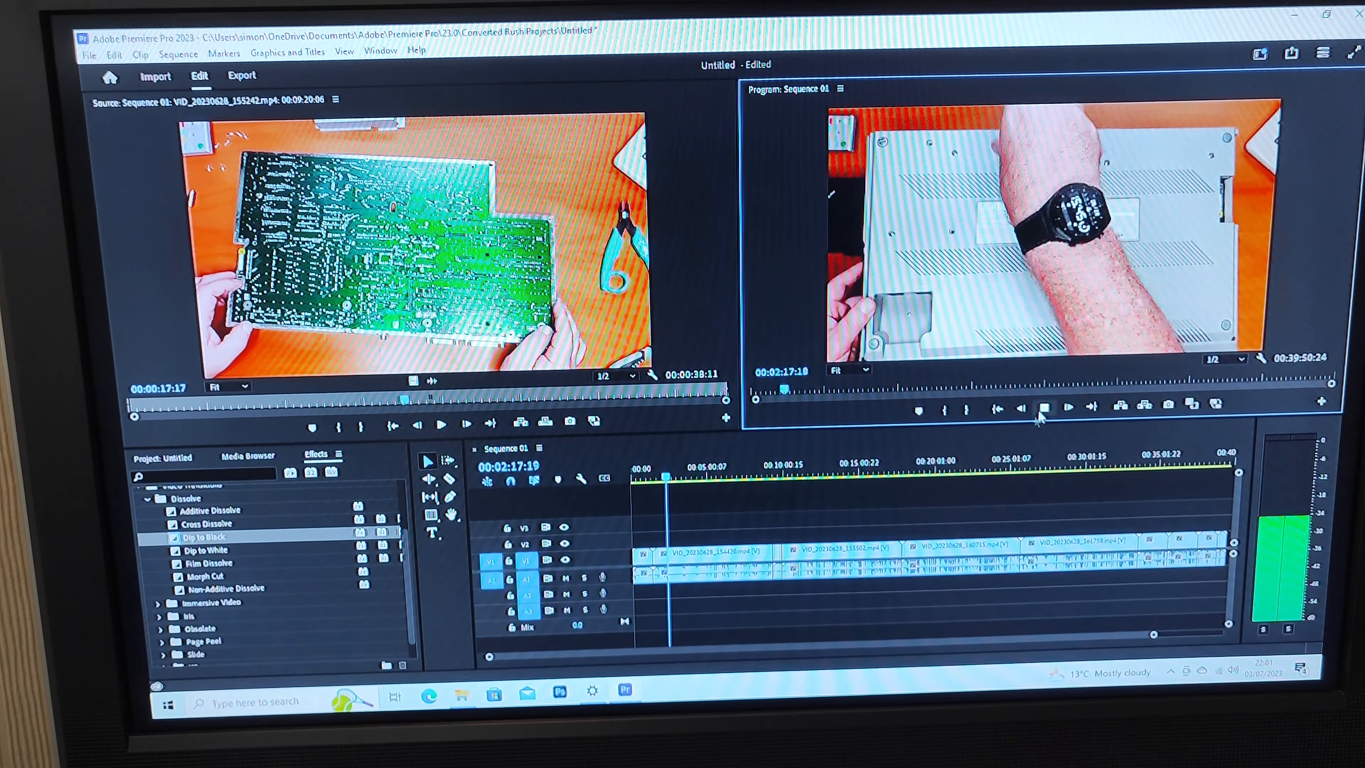
click(1044, 406)
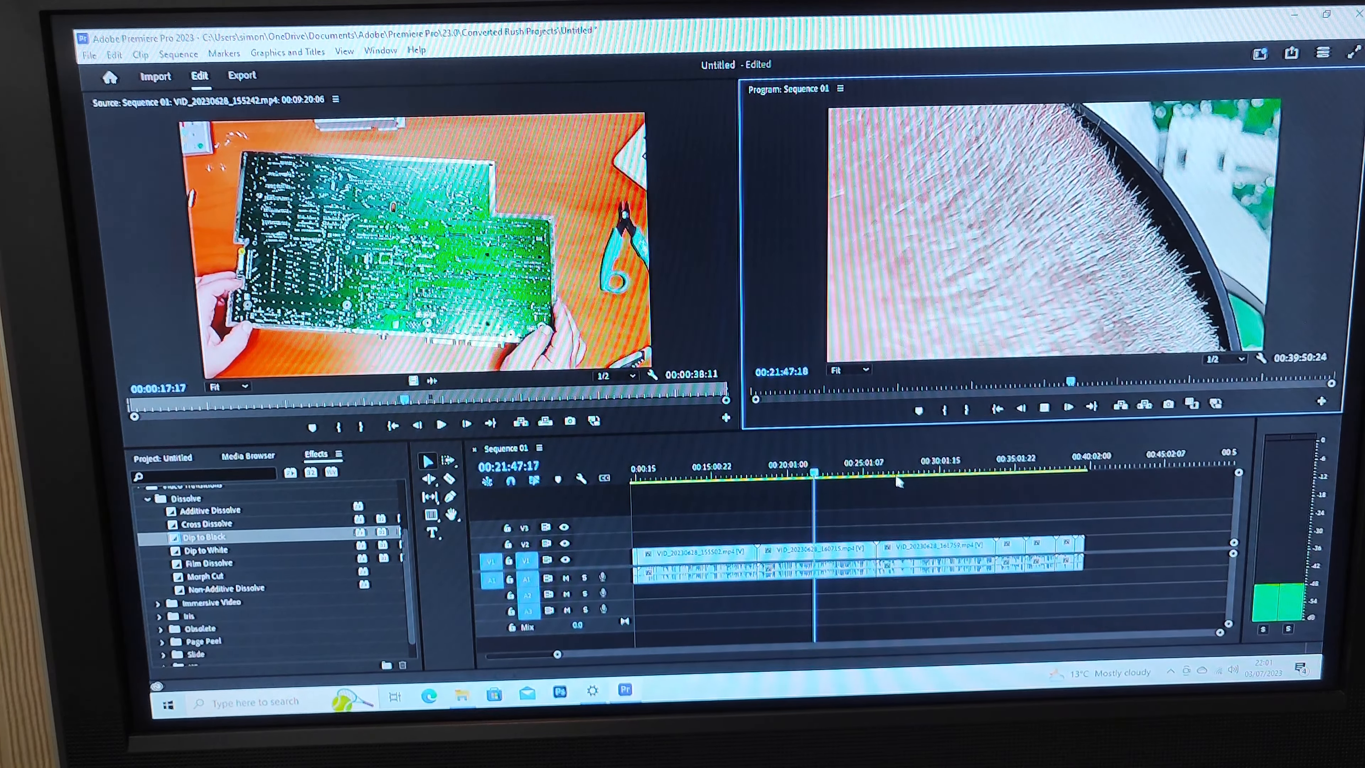
click(945, 474)
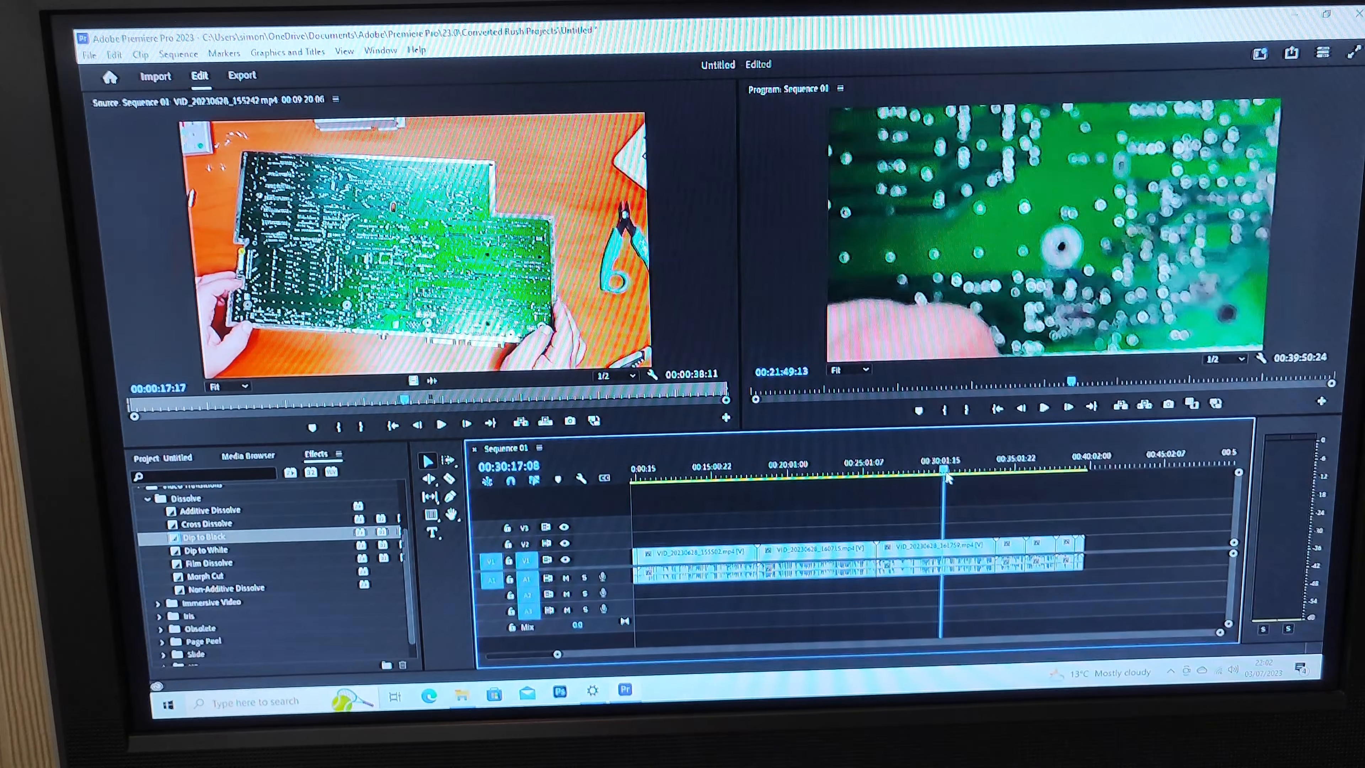
click(1019, 407)
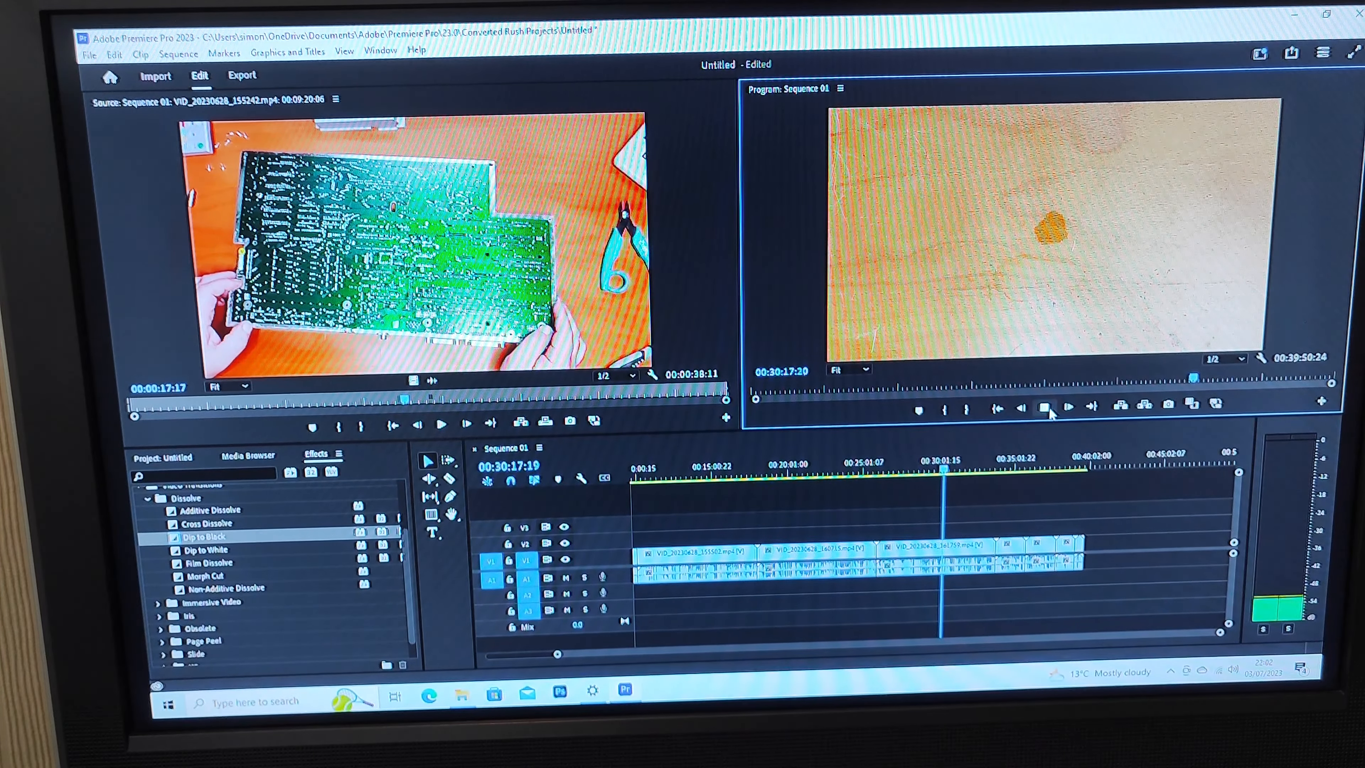
click(1023, 408)
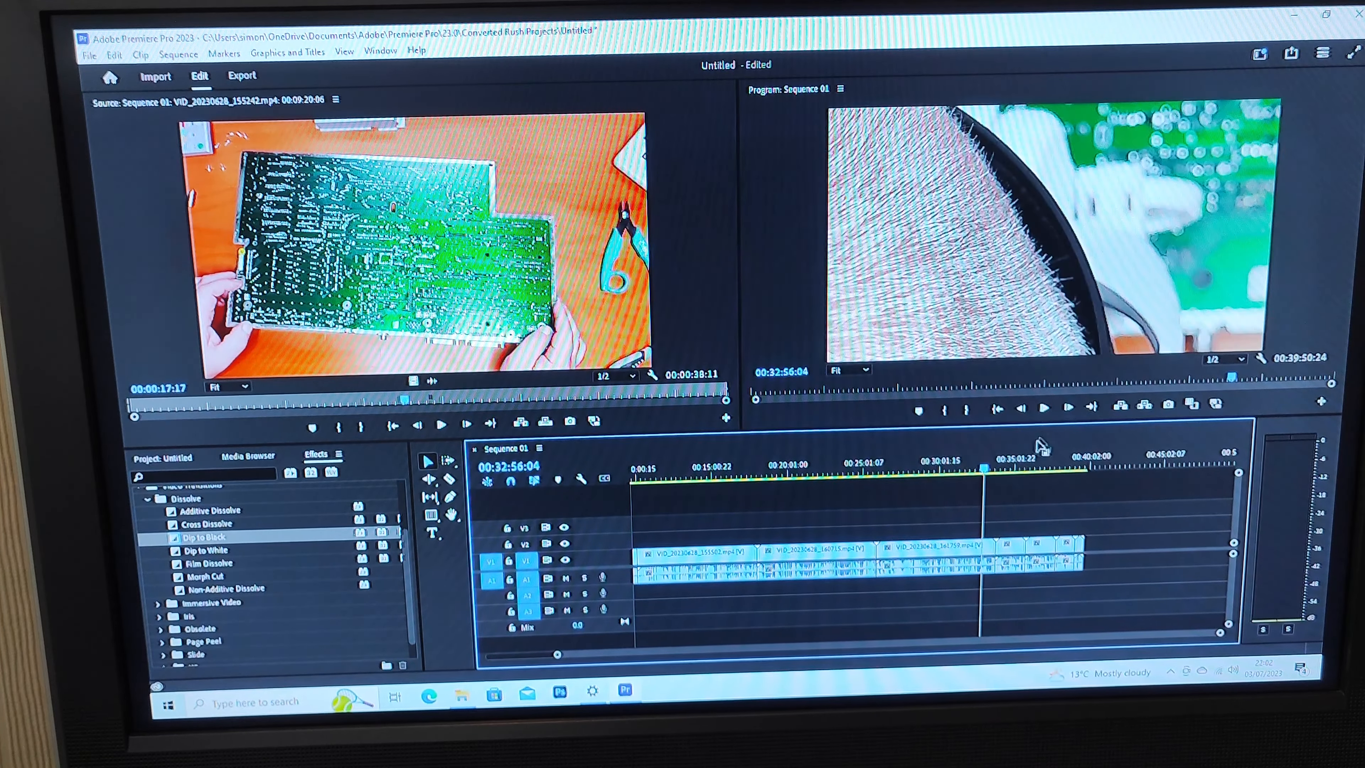
click(1041, 468)
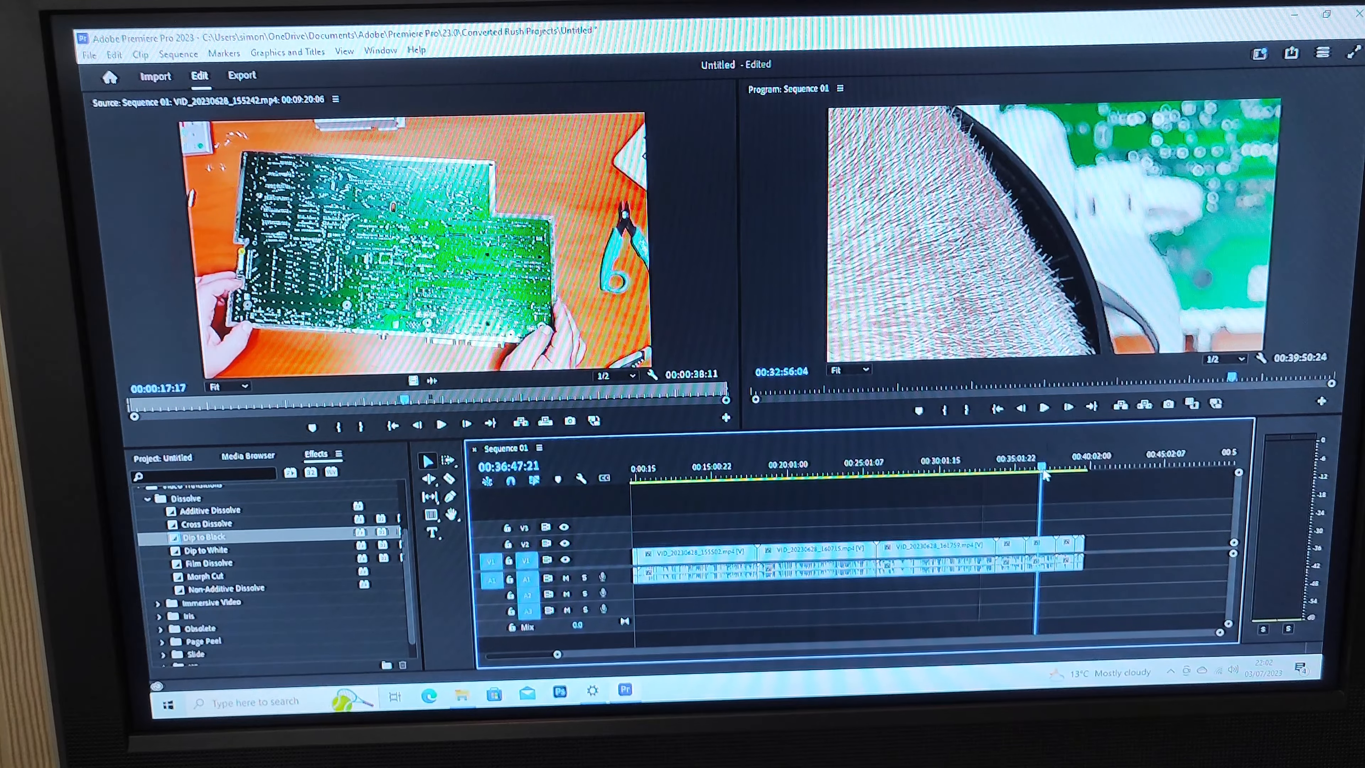
click(1044, 407)
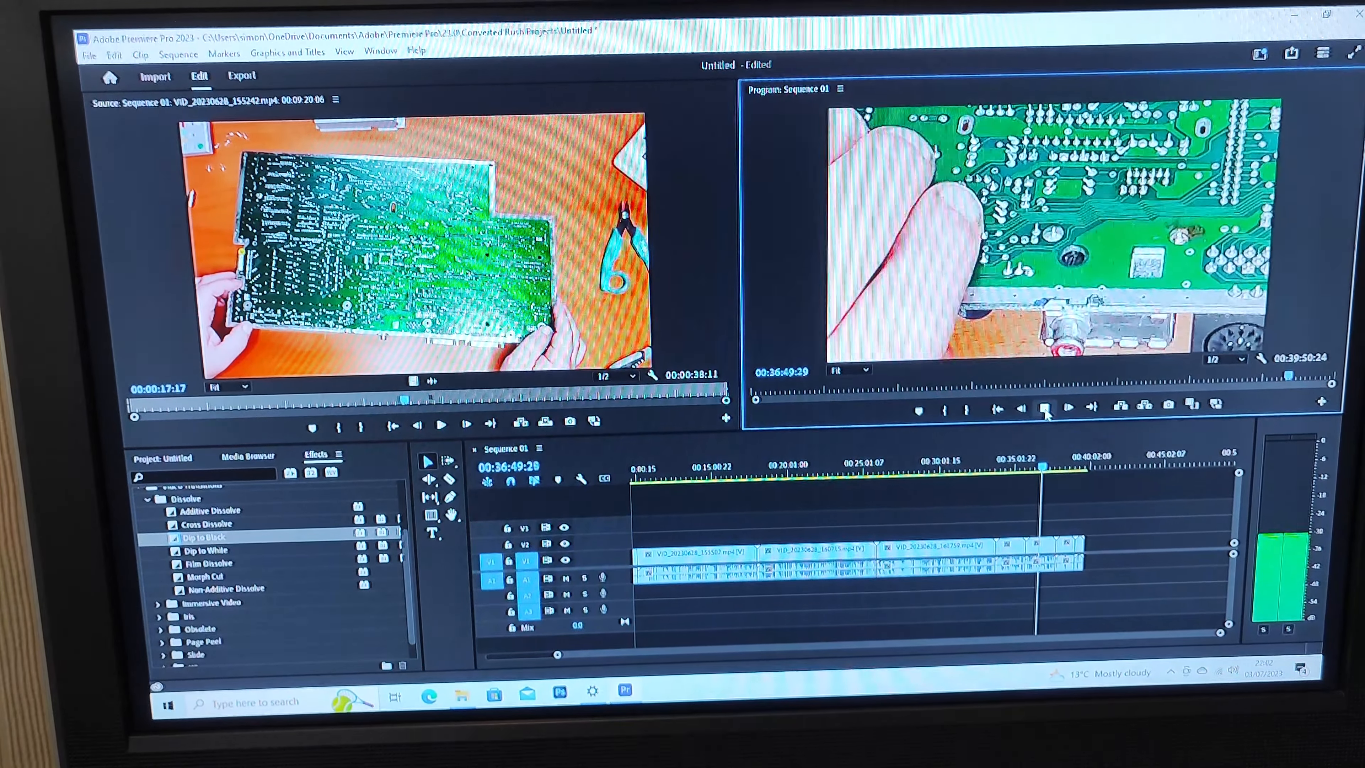
click(1024, 407)
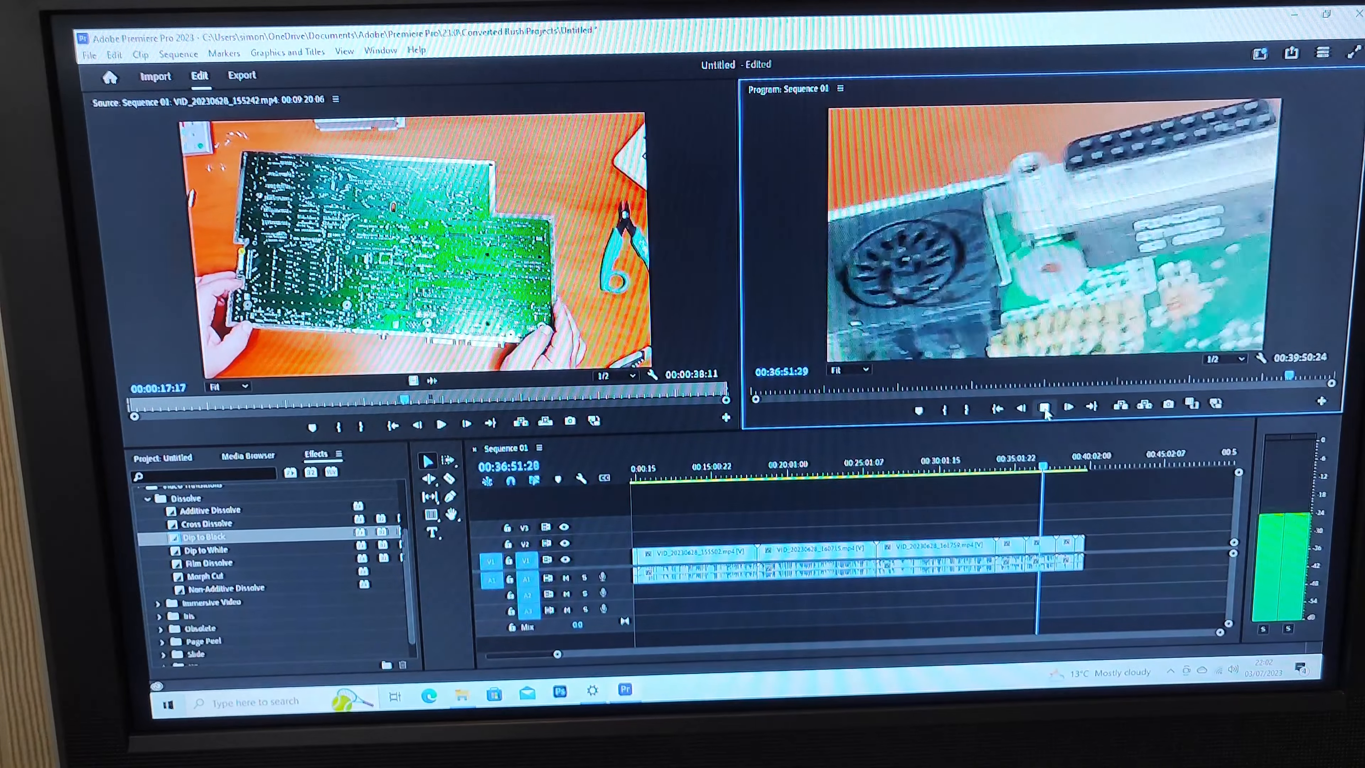
click(1045, 408)
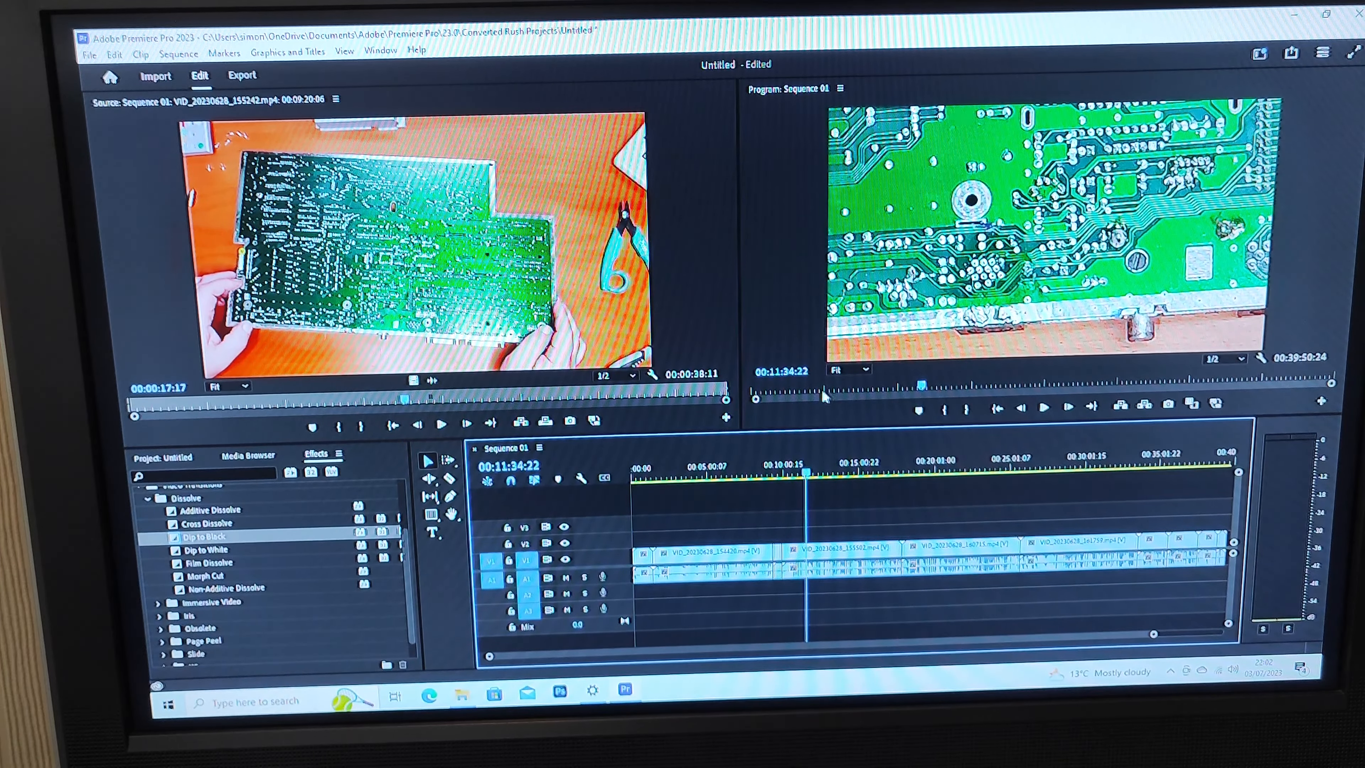
click(675, 475)
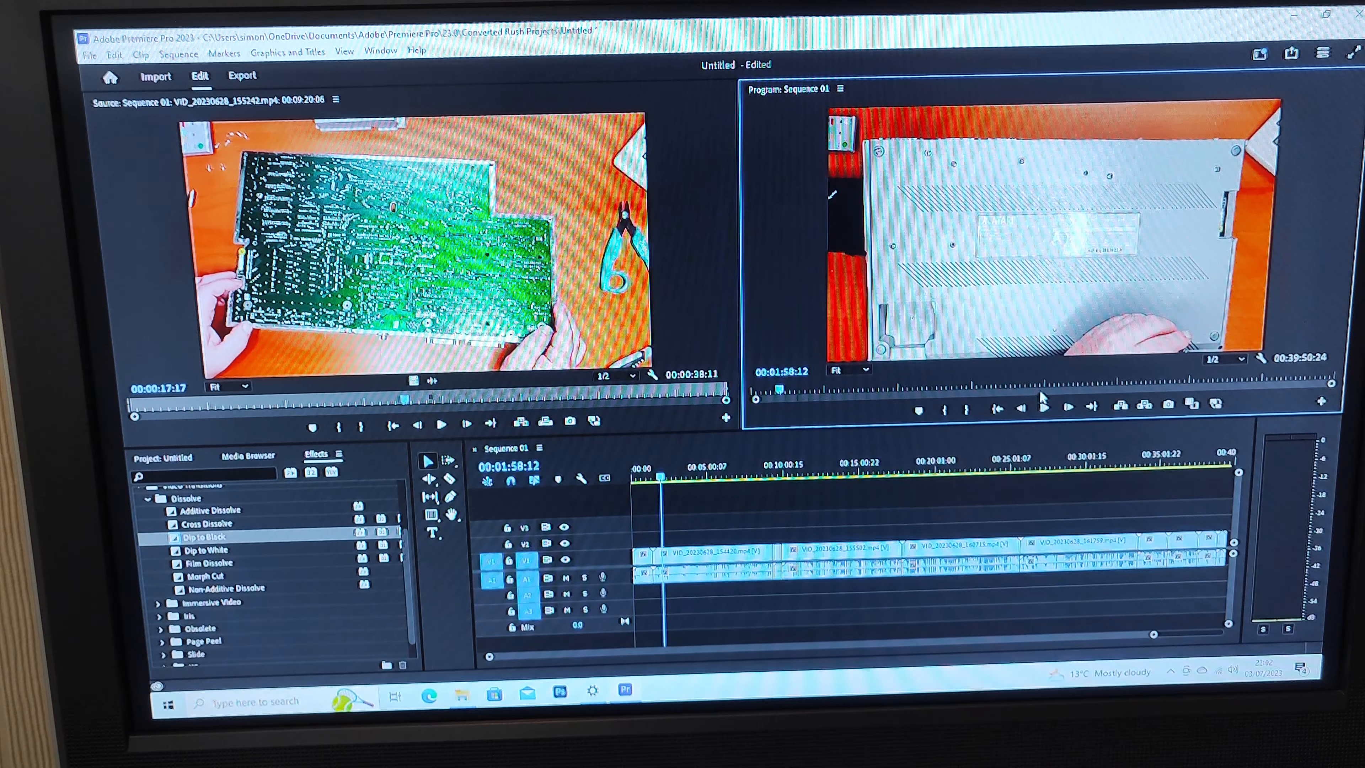
click(1043, 407)
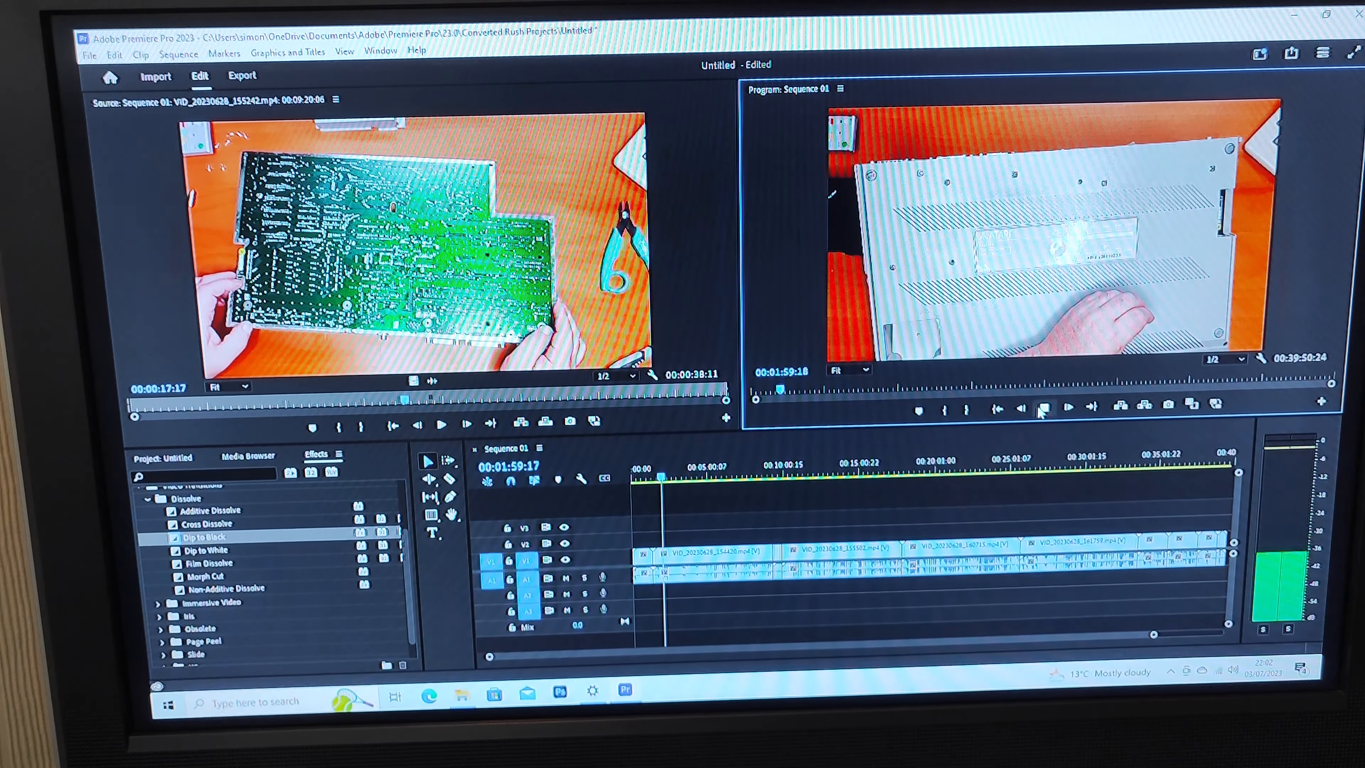